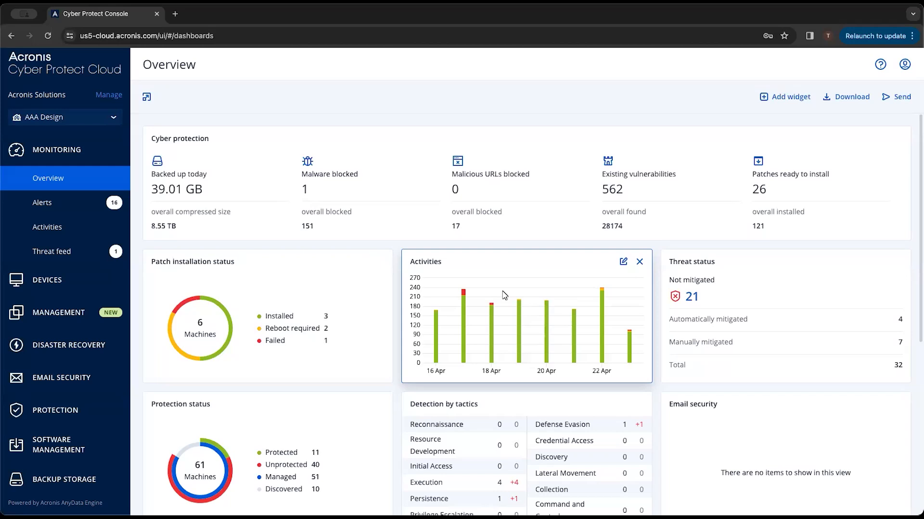
{"action": "mouse_move", "coordinate": [475, 293]}
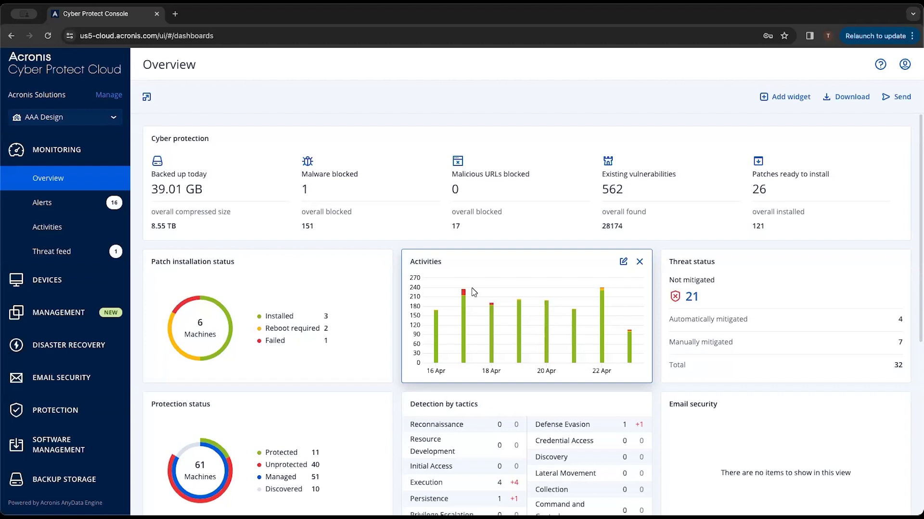
{"action": "mouse_move", "coordinate": [417, 282]}
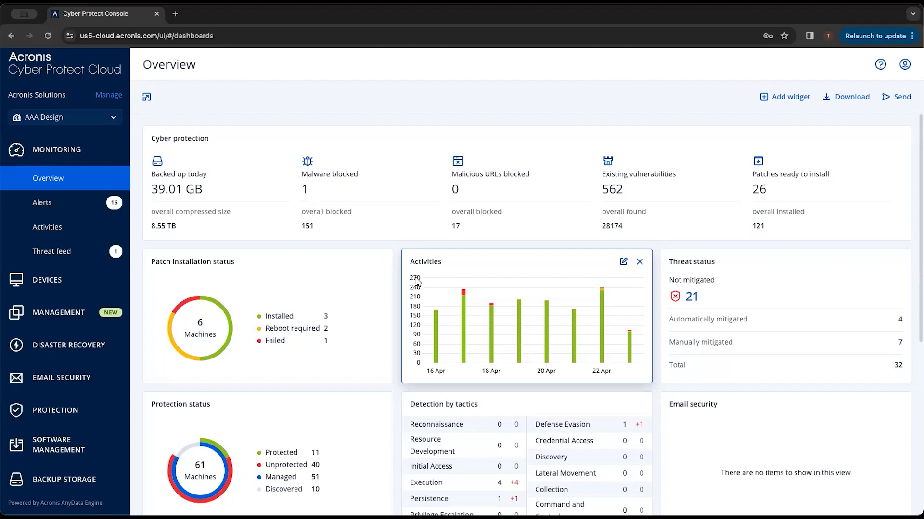
{"action": "mouse_move", "coordinate": [394, 263]}
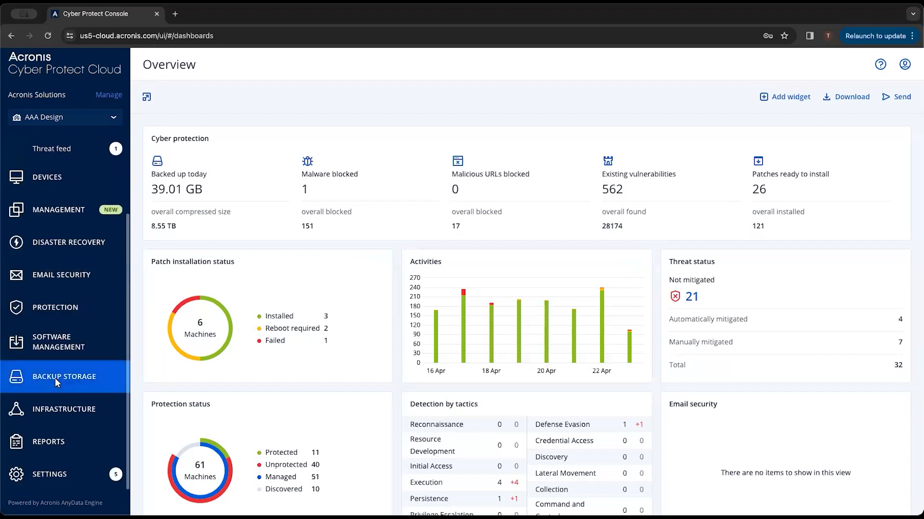
Go to Backup Storage and start adding a new backup location
{"action": "left_click", "coordinate": [64, 376]}
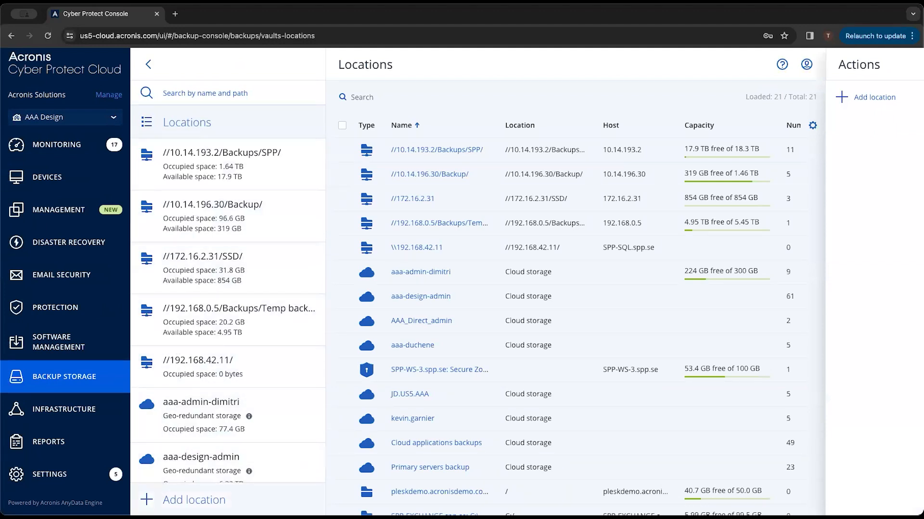
{"action": "left_click", "coordinate": [873, 98]}
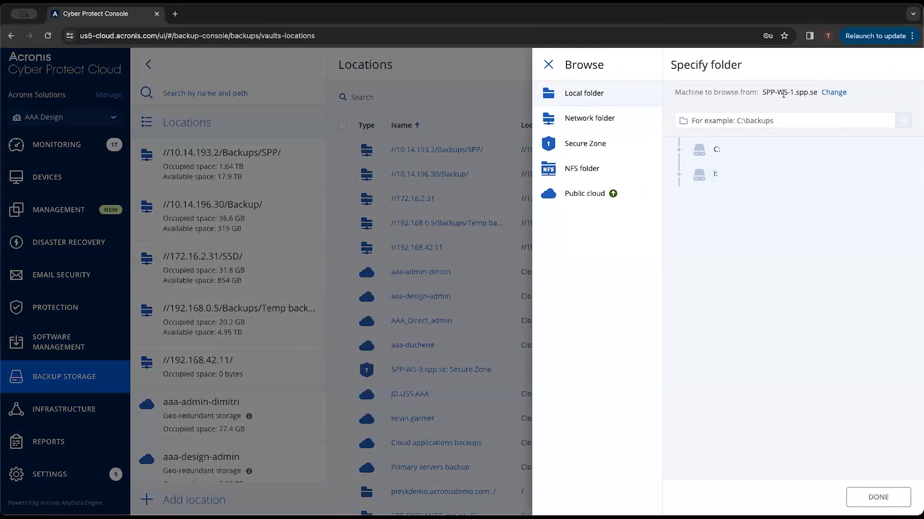
Expand drive C: in the folder browser and look through its top-level folders
{"action": "left_click", "coordinate": [834, 92]}
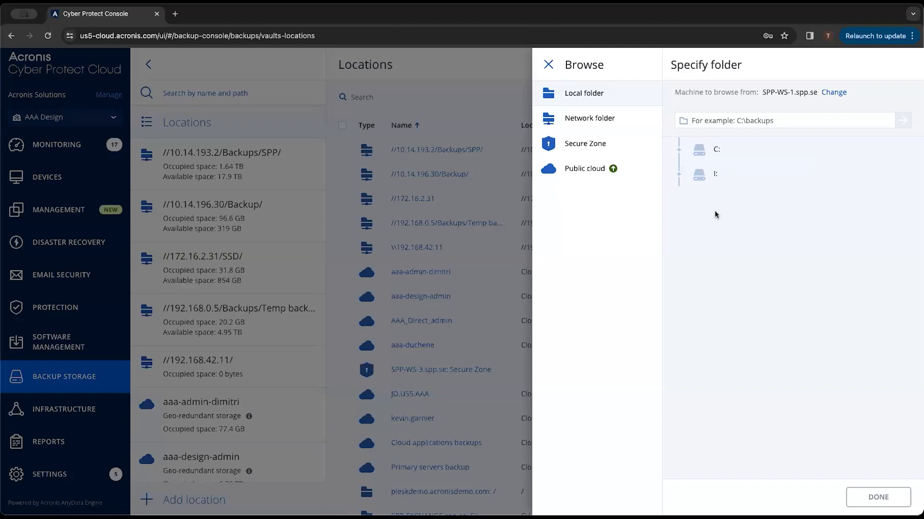
{"action": "mouse_move", "coordinate": [712, 207]}
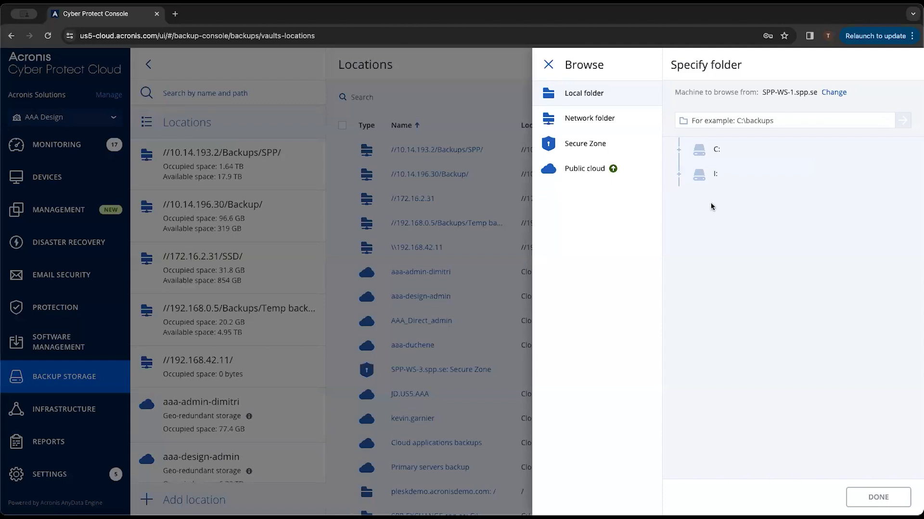
{"action": "mouse_move", "coordinate": [613, 104]}
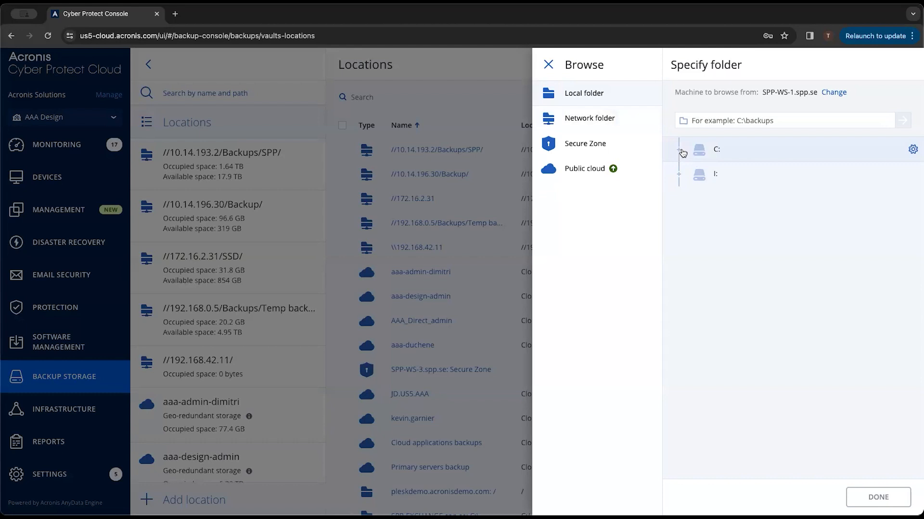
{"action": "left_click", "coordinate": [679, 149]}
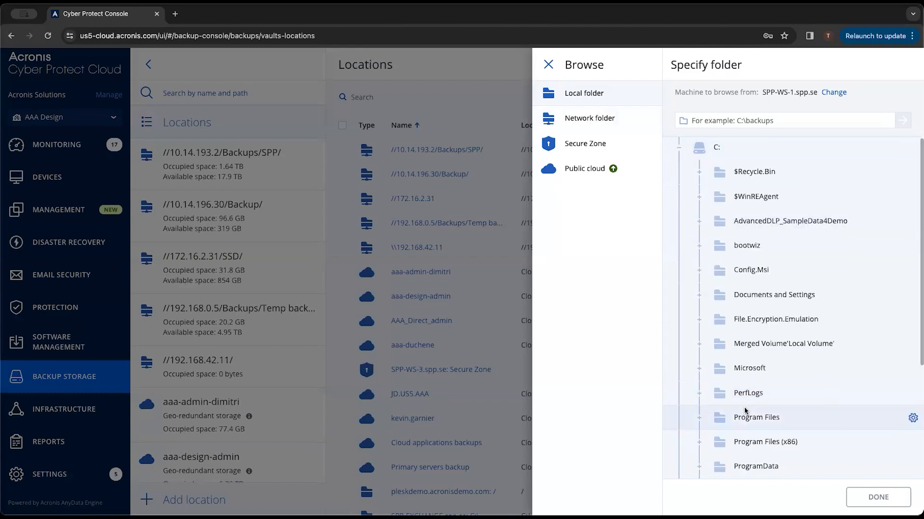
{"action": "scroll", "scroll_direction": "down", "scroll_amount": 3}
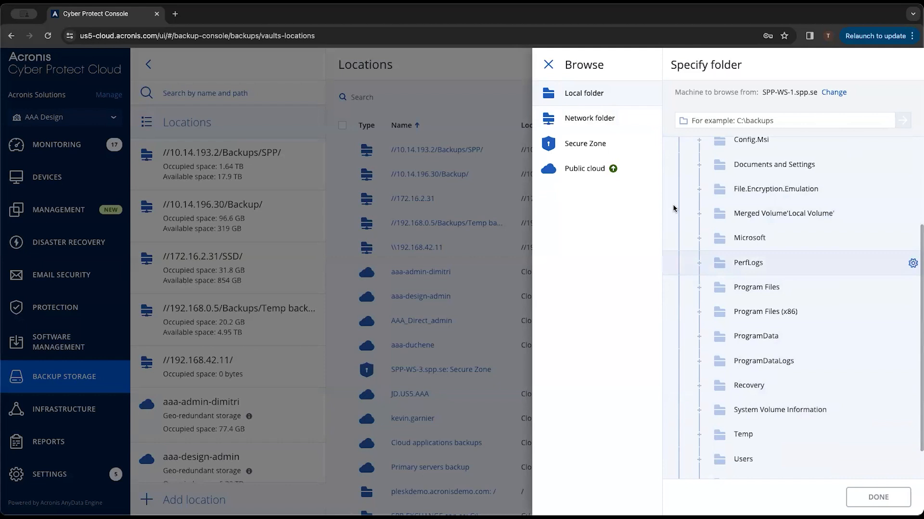
Switch the location browser to the Network folder option with an empty share path
{"action": "left_click", "coordinate": [589, 117]}
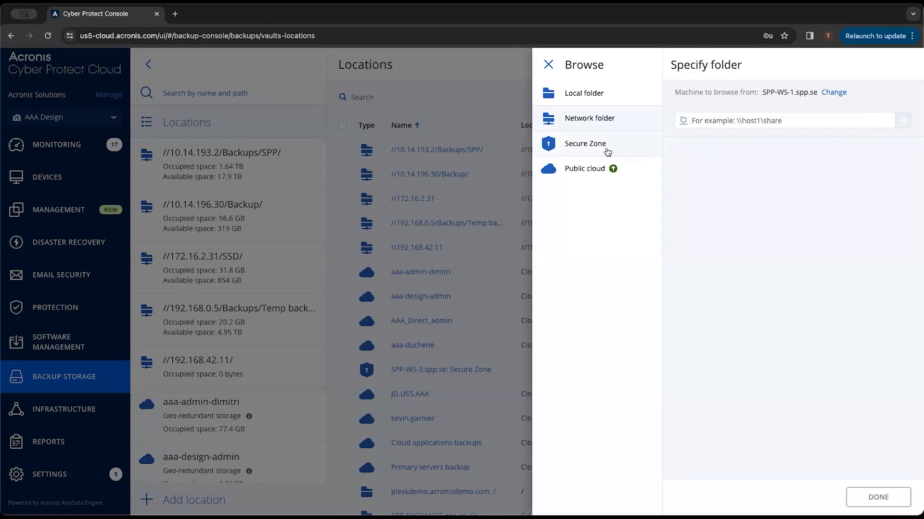
{"action": "mouse_move", "coordinate": [583, 147]}
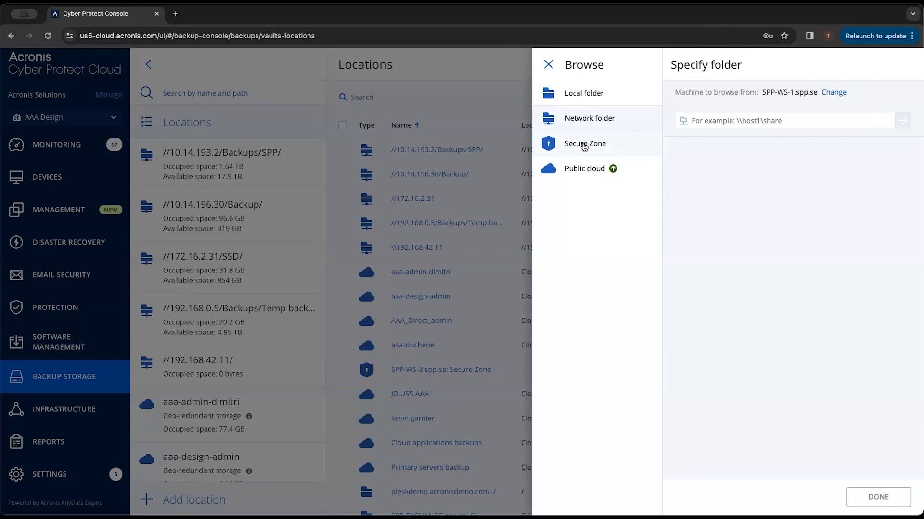
Show the Secure Zone option listing the one machine that has a Secure Zone
{"action": "left_click", "coordinate": [584, 144]}
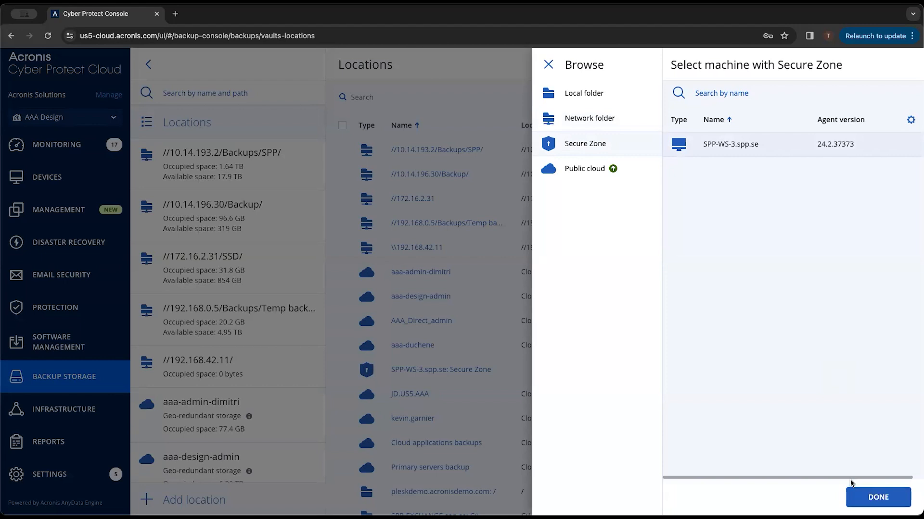
{"action": "mouse_move", "coordinate": [665, 255]}
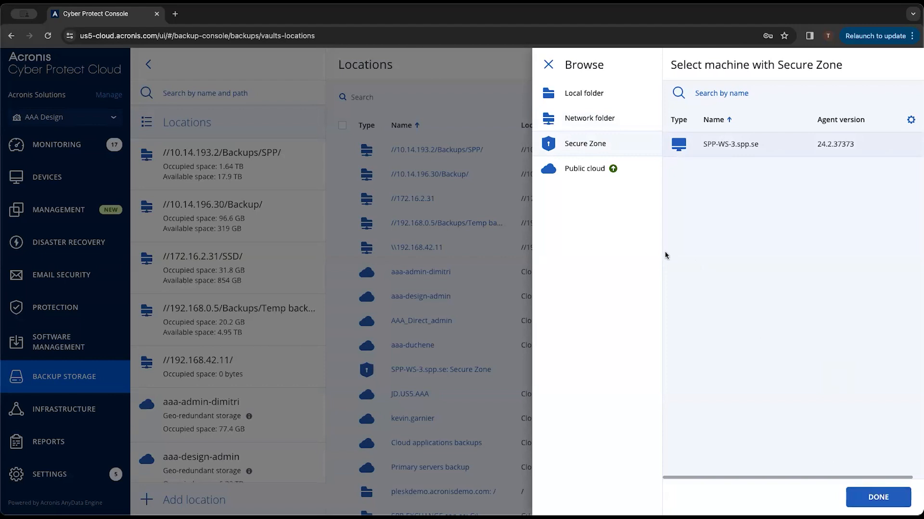
{"action": "mouse_move", "coordinate": [570, 208]}
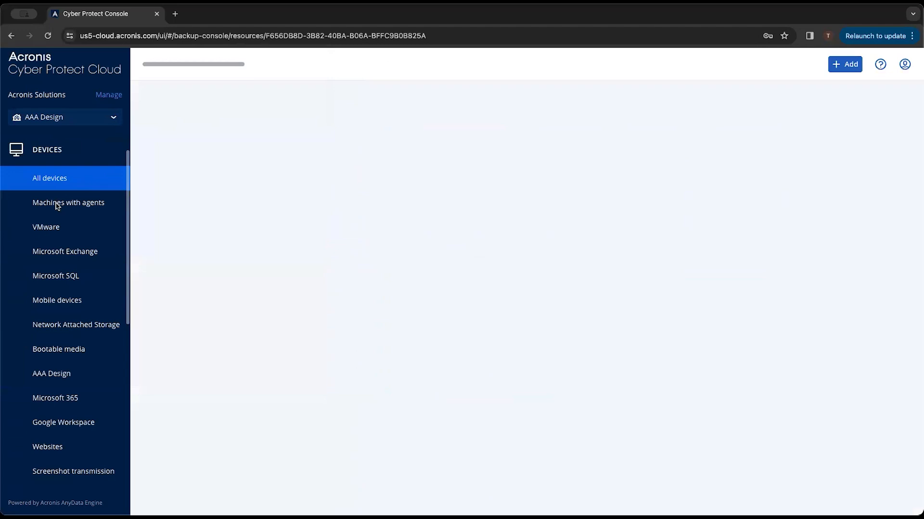
Select SPP-SQL.spp.se under Machines with agents and bring up its Create plan choices
{"action": "left_click", "coordinate": [69, 203]}
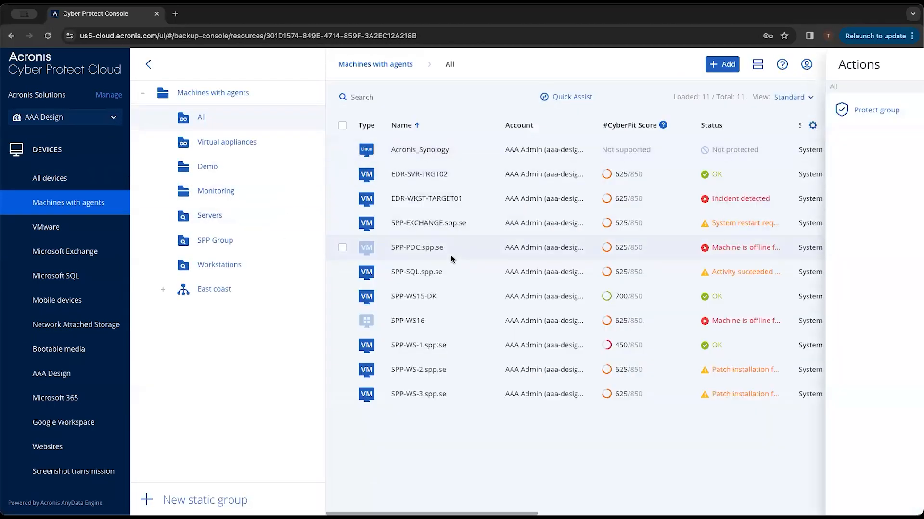
{"action": "left_click", "coordinate": [416, 271]}
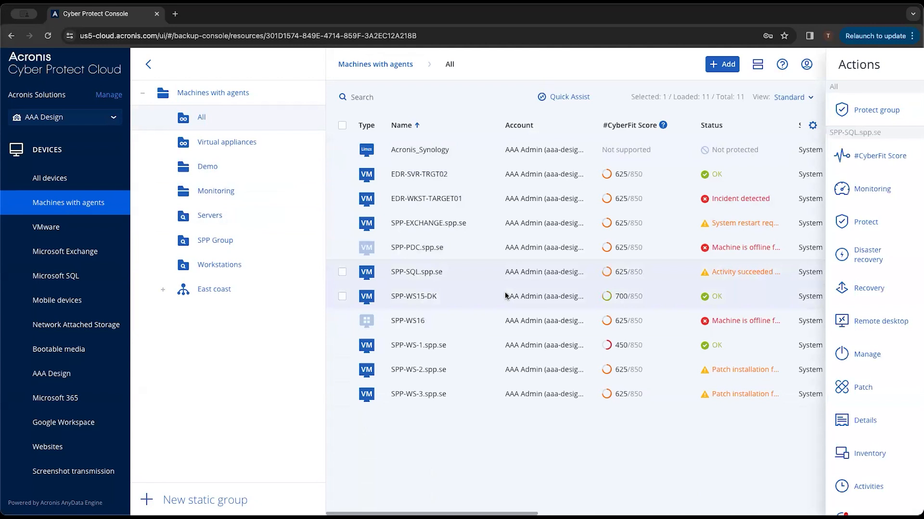
{"action": "left_click", "coordinate": [863, 420]}
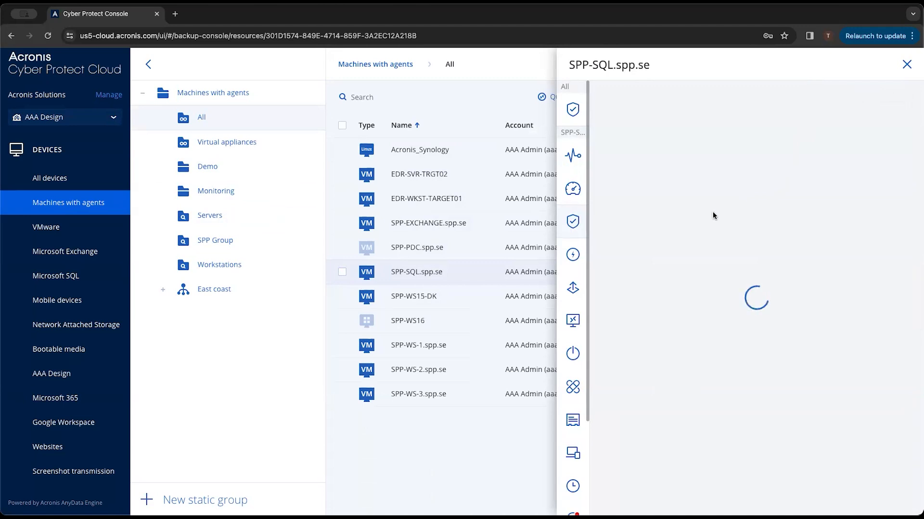
{"action": "left_click", "coordinate": [880, 129]}
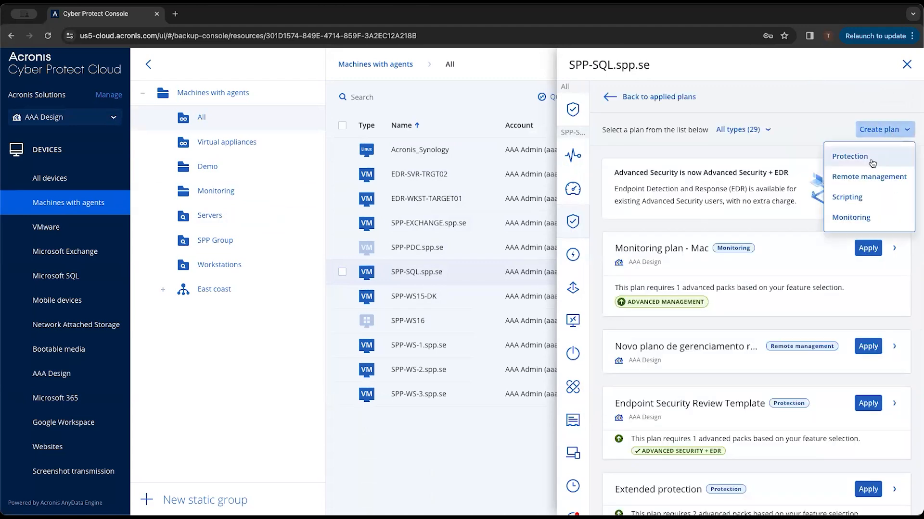
Create a new Protection plan draft for SPP-SQL.spp.se with its Backup section loaded
{"action": "left_click", "coordinate": [850, 156]}
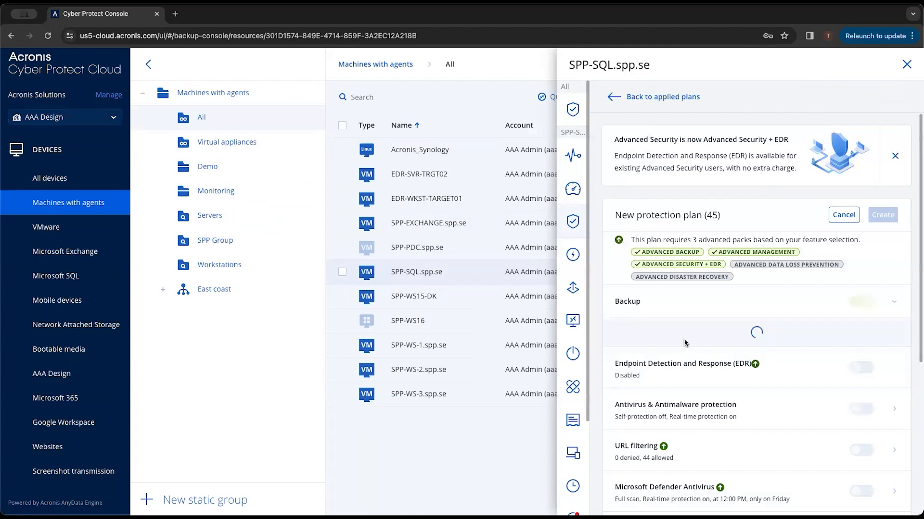
{"action": "mouse_move", "coordinate": [615, 333]}
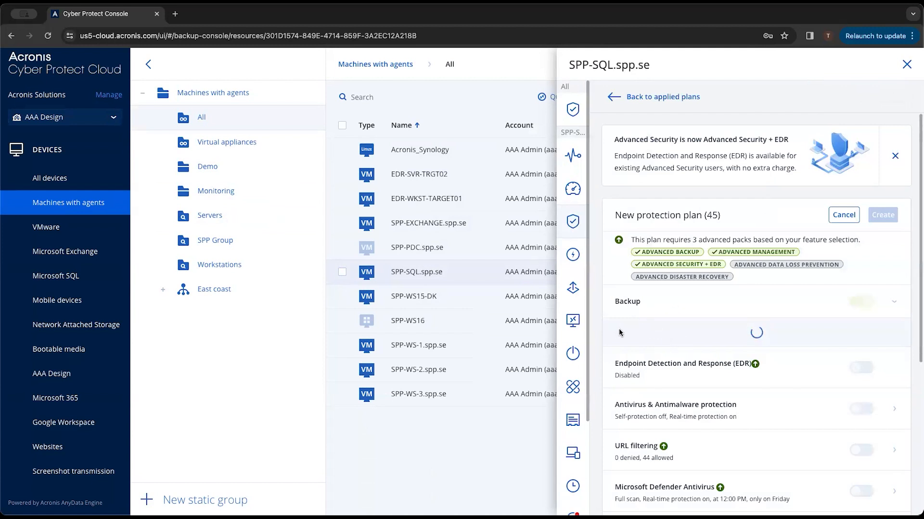
{"action": "left_click", "coordinate": [860, 306]}
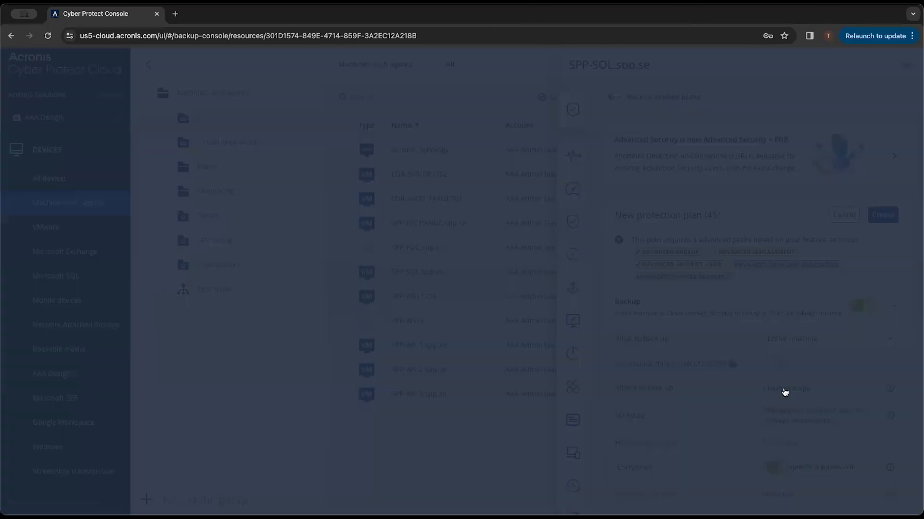
Bring up the Where to back up destination picker for the new plan
{"action": "left_click", "coordinate": [786, 388]}
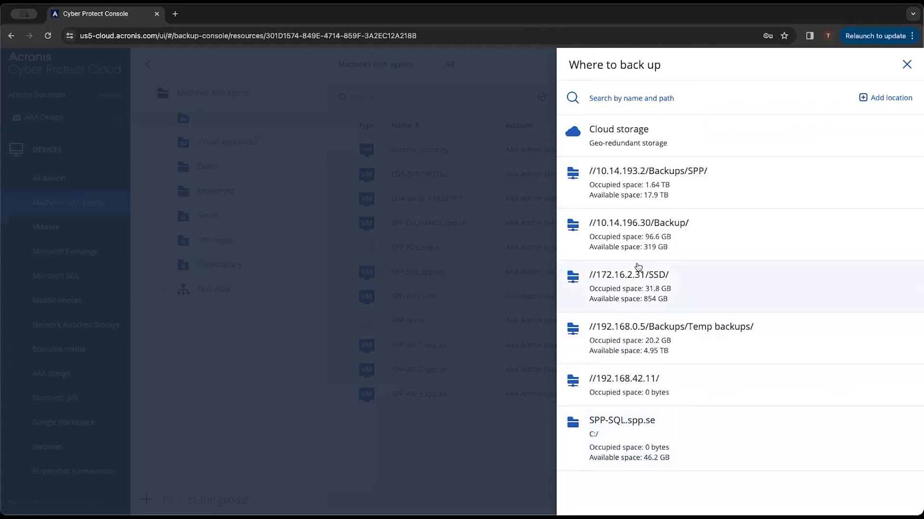
{"action": "mouse_move", "coordinate": [645, 421]}
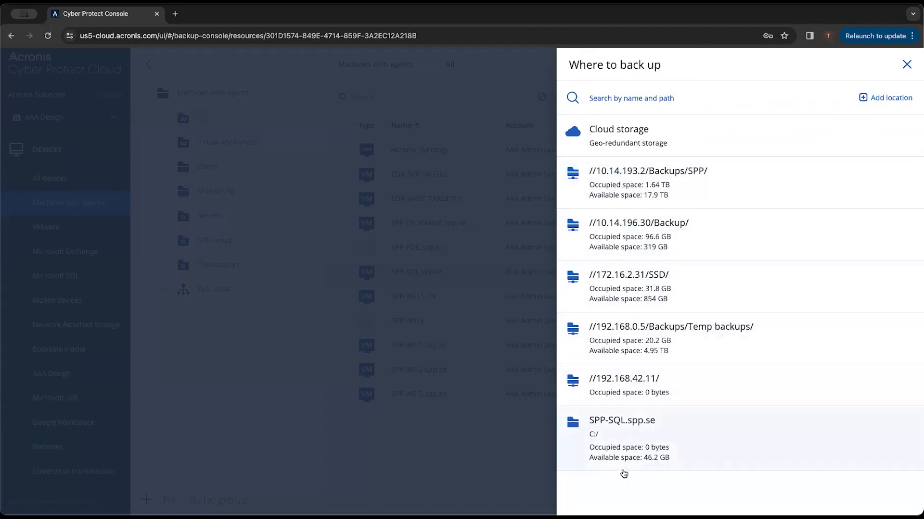
{"action": "mouse_move", "coordinate": [613, 494]}
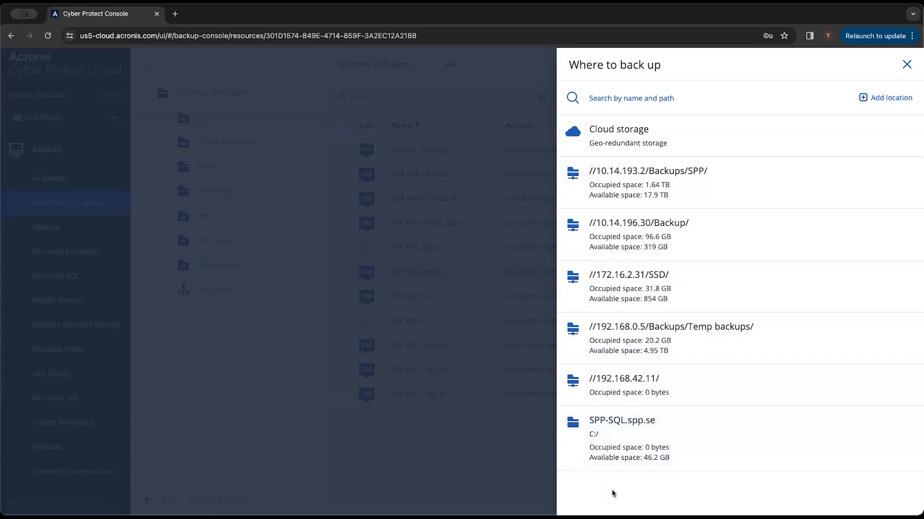
{"action": "mouse_move", "coordinate": [618, 494]}
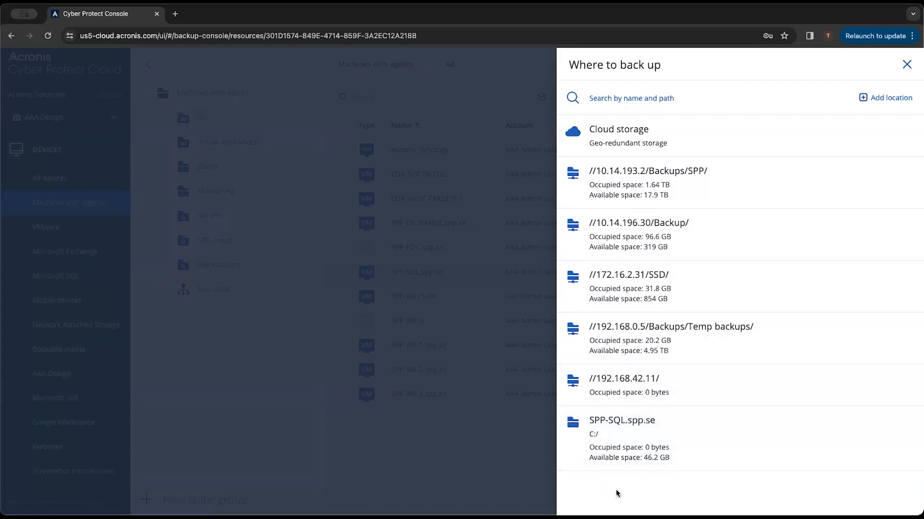
Start adding a new location from the Where to back up panel, showing local folder options
{"action": "left_click", "coordinate": [885, 97]}
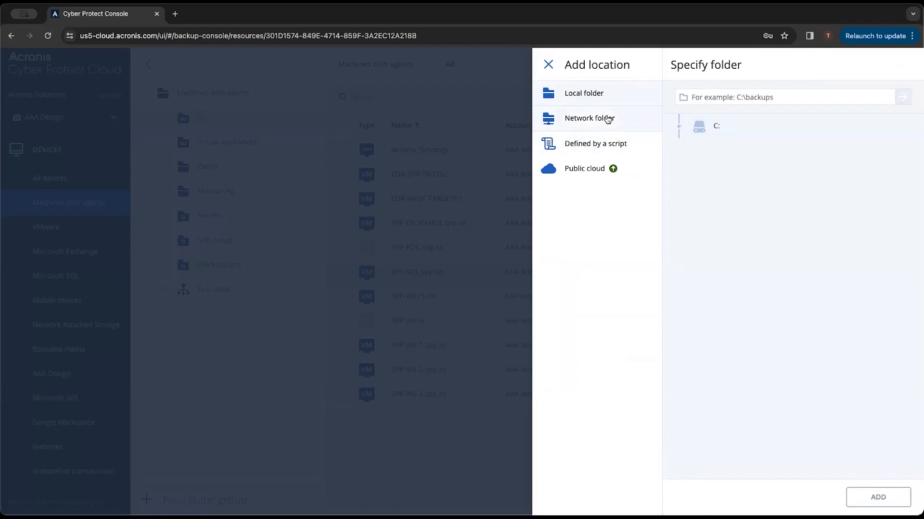
{"action": "mouse_move", "coordinate": [610, 117]}
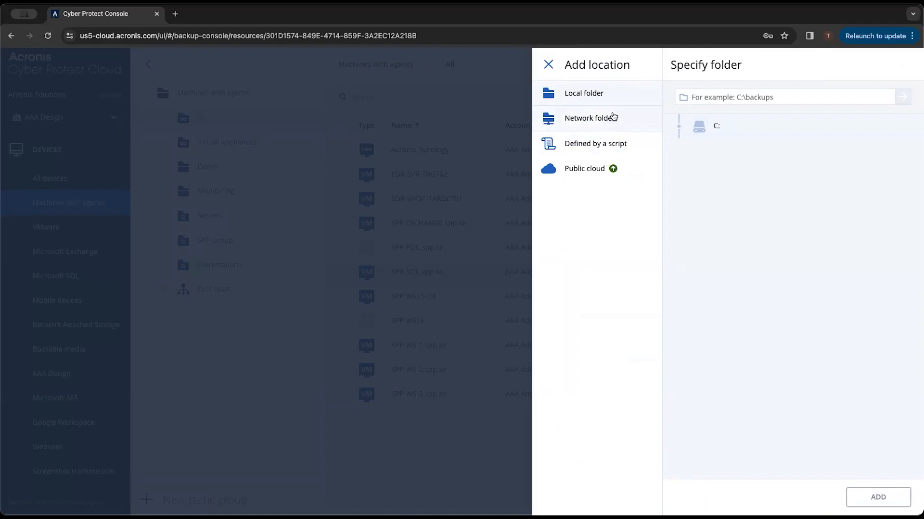